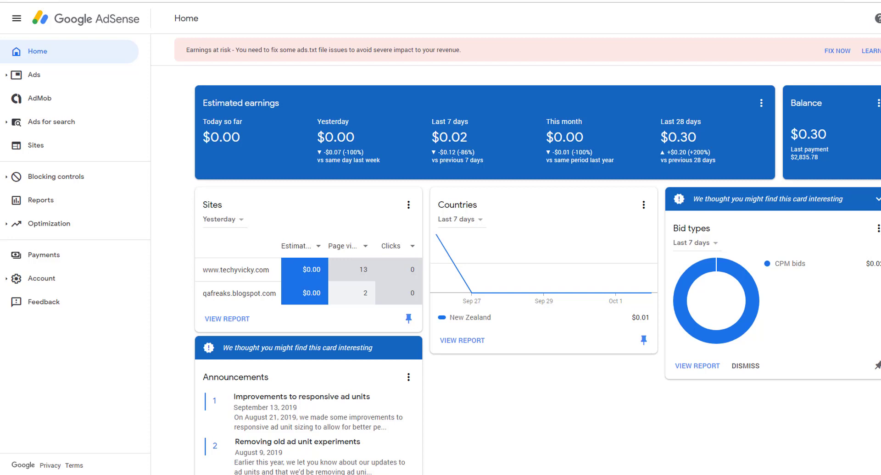
mouse_move(464, 393)
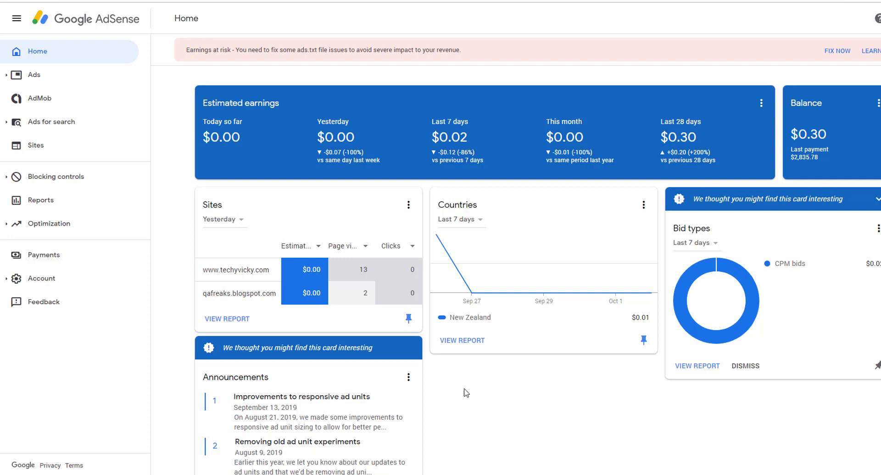
mouse_move(424, 416)
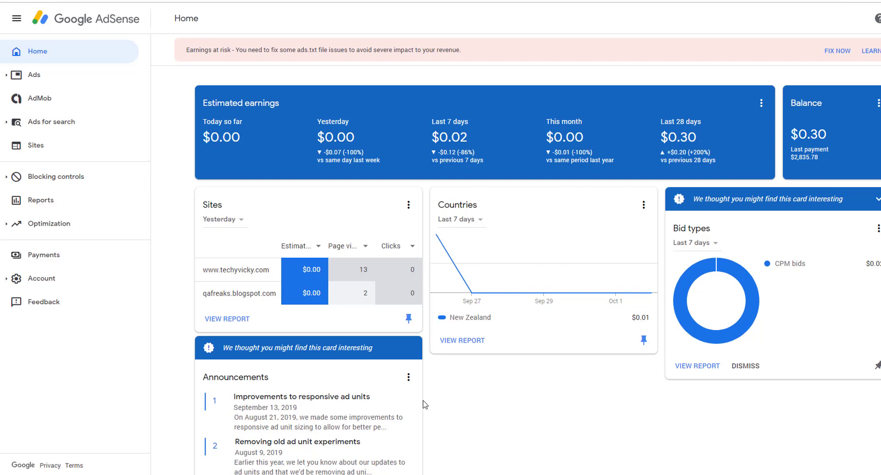
mouse_move(501, 367)
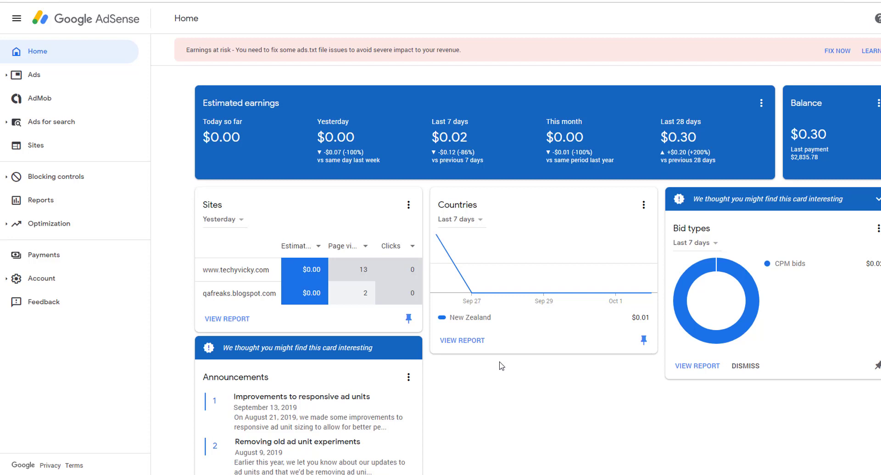
mouse_move(322, 210)
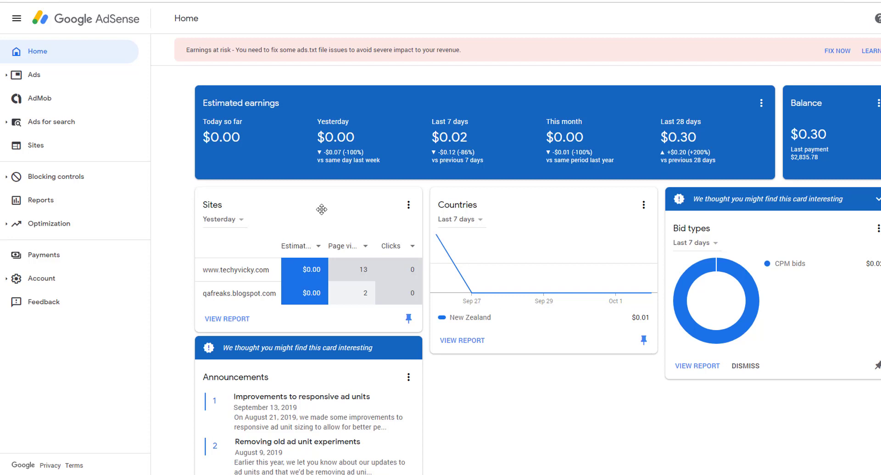
mouse_move(37, 267)
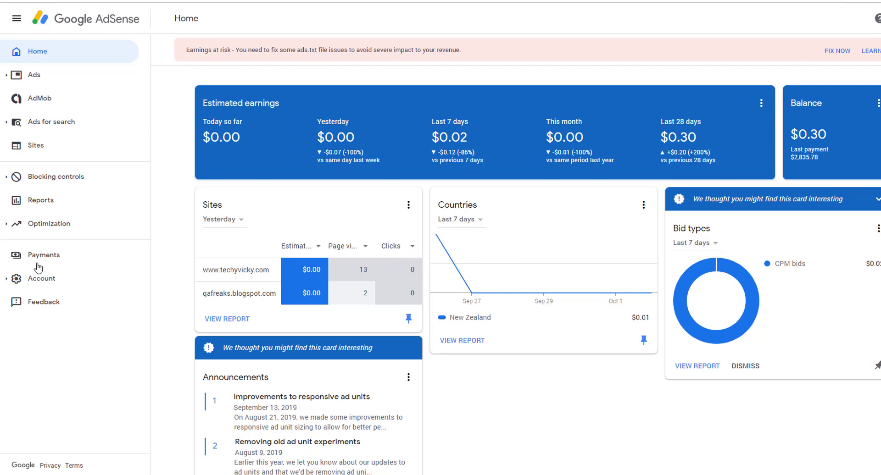
mouse_move(114, 25)
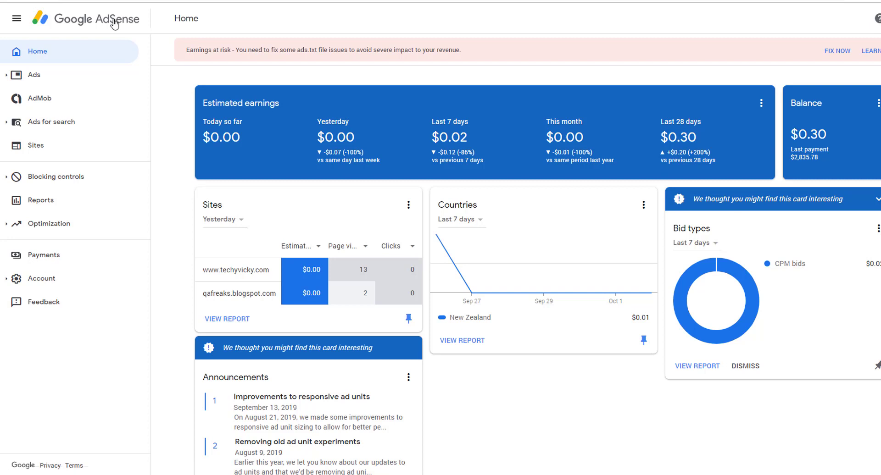
mouse_move(35, 123)
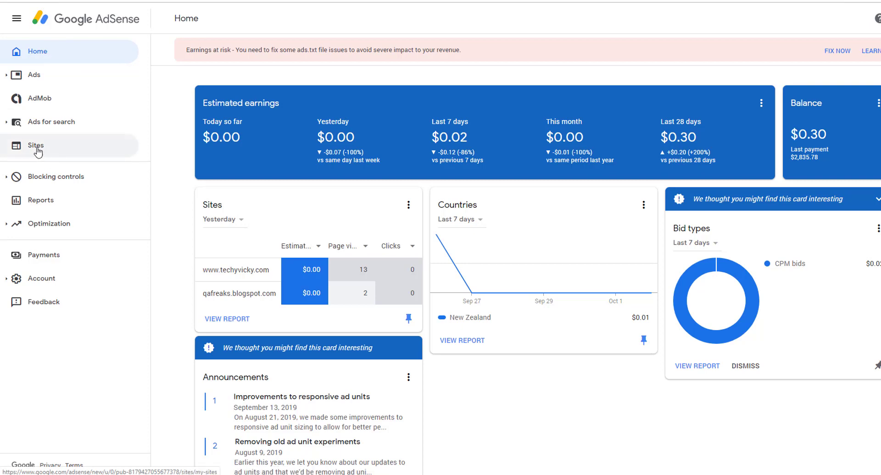
- Show the account's Sites list with its three ready sites
click(35, 146)
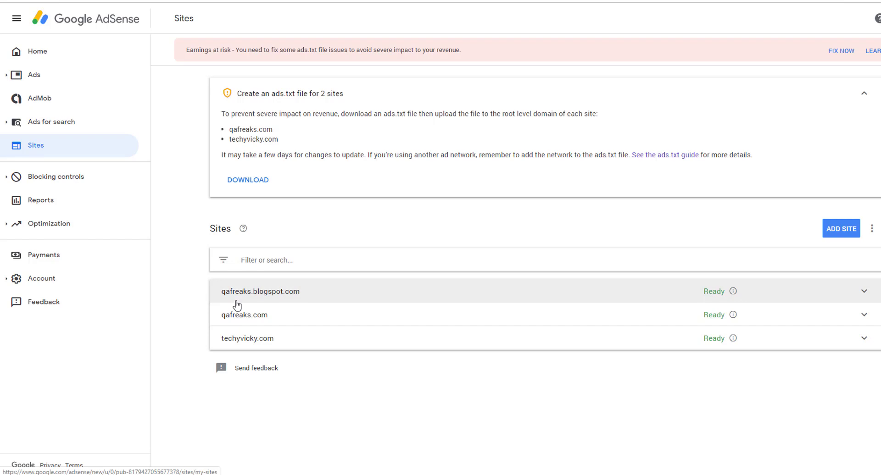
mouse_move(259, 348)
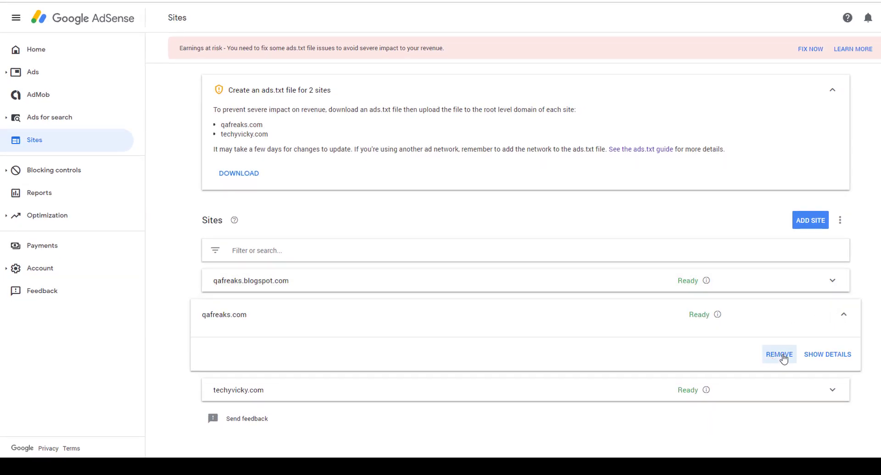
- Remove qafreaks.com, confirming the removal, then start adding a new site
click(779, 355)
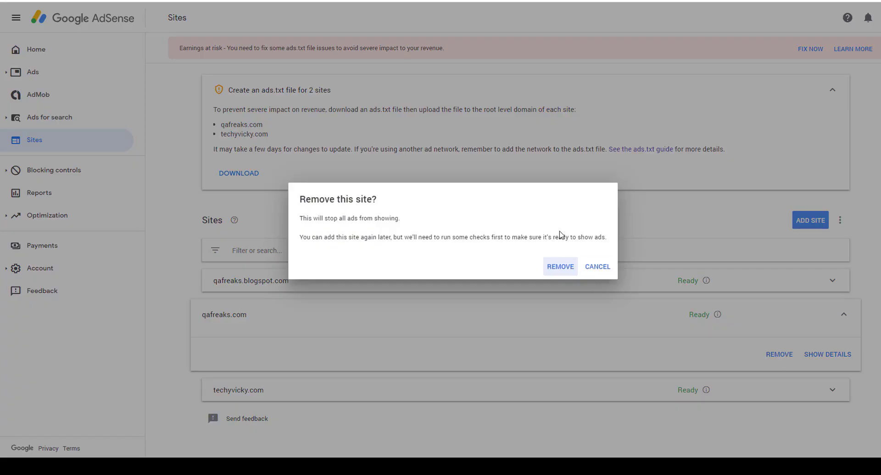
mouse_move(331, 230)
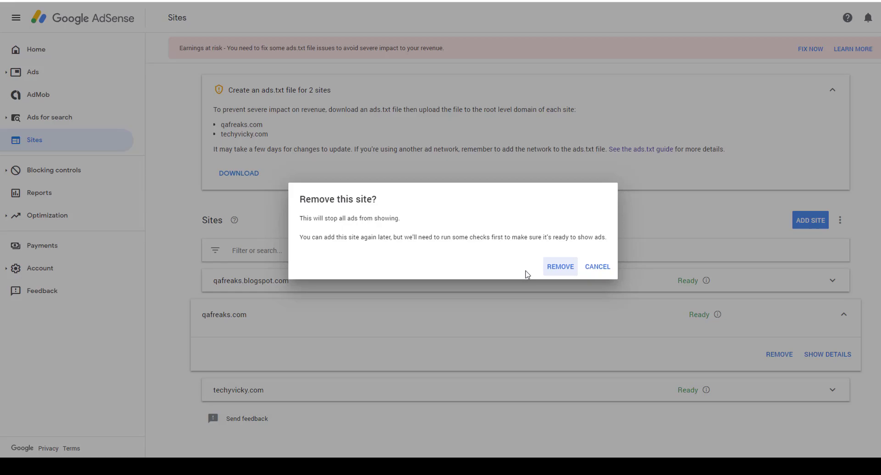
click(560, 267)
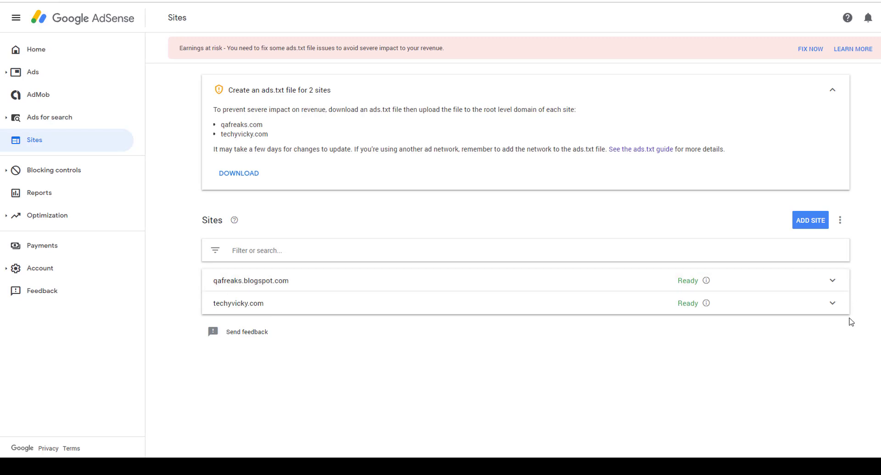
click(810, 220)
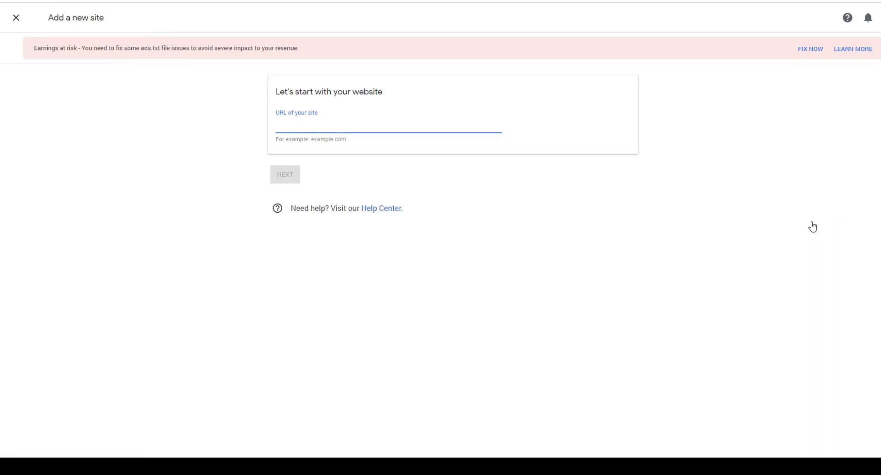